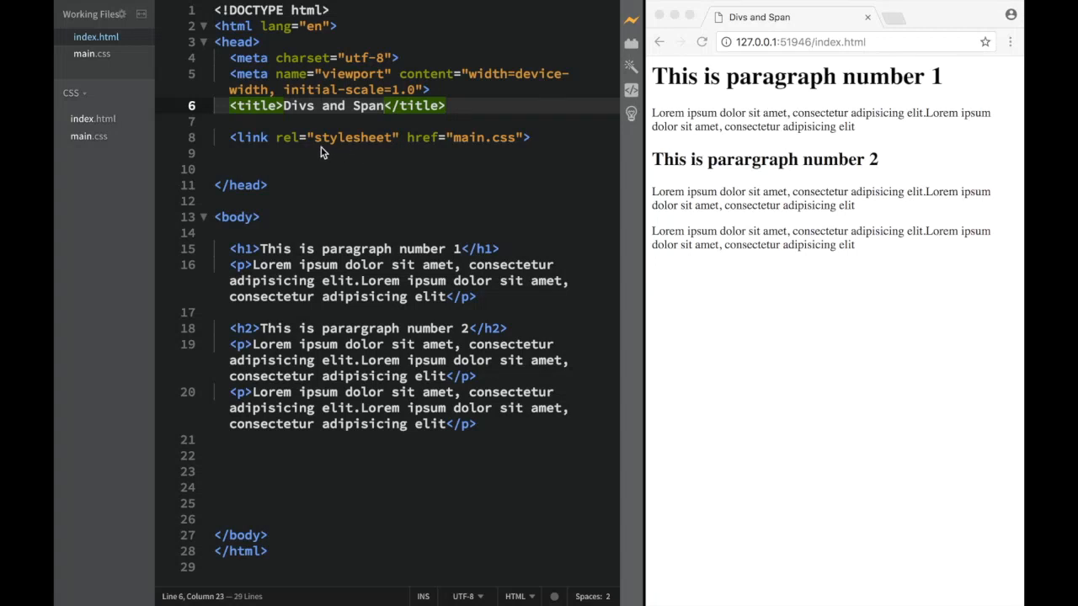
mouse_move(303, 91)
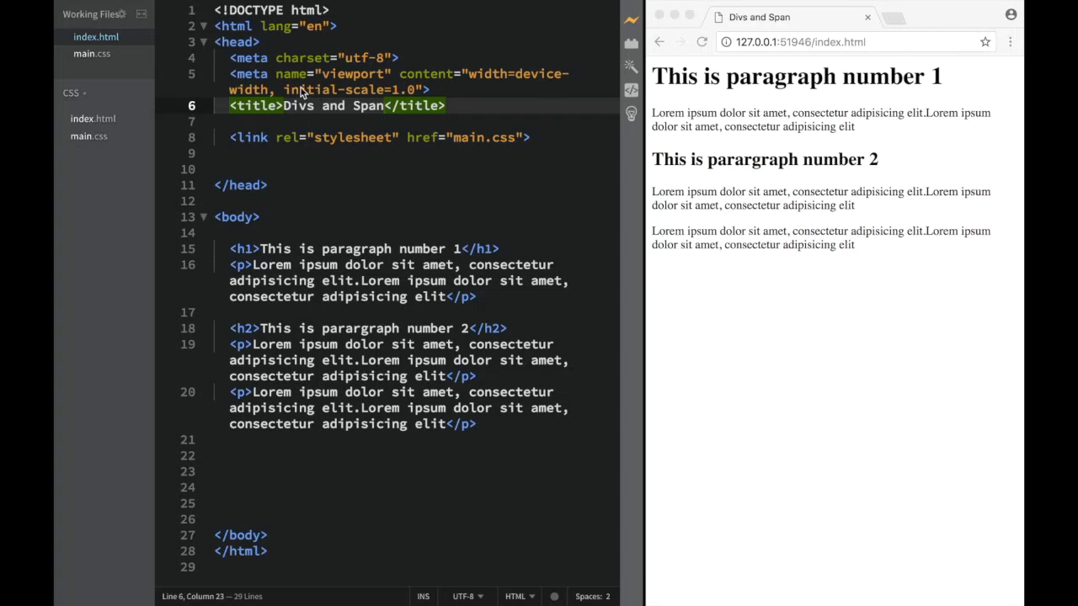
mouse_move(336, 221)
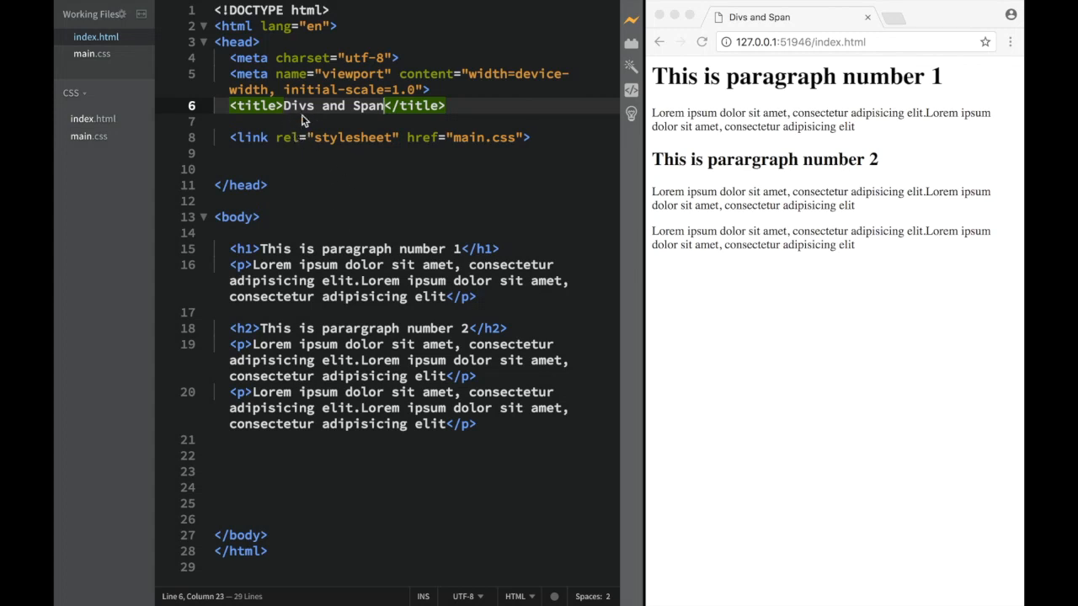
mouse_move(351, 128)
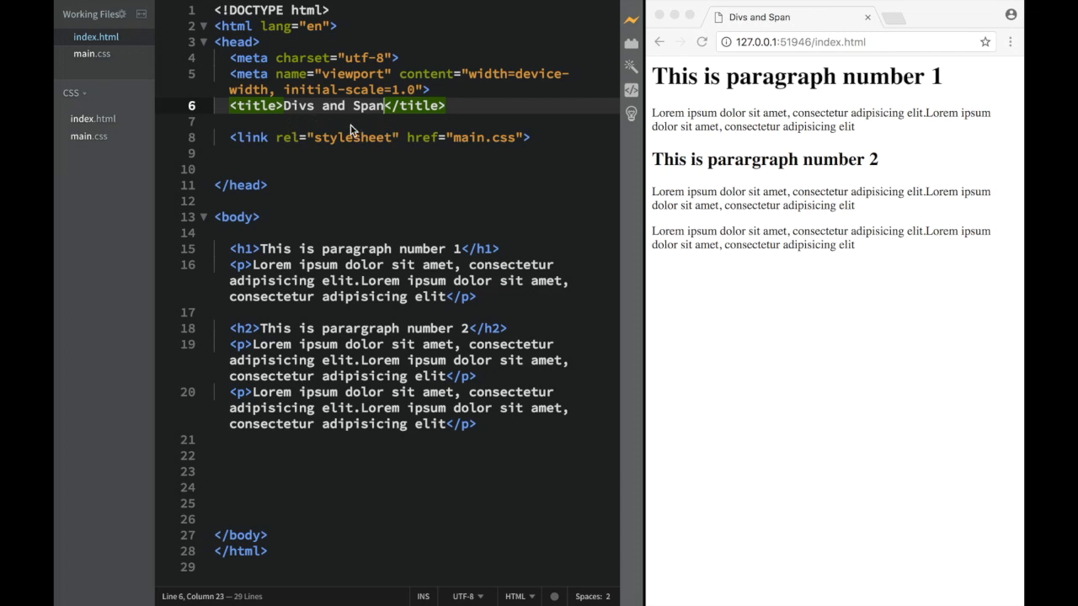
mouse_move(295, 197)
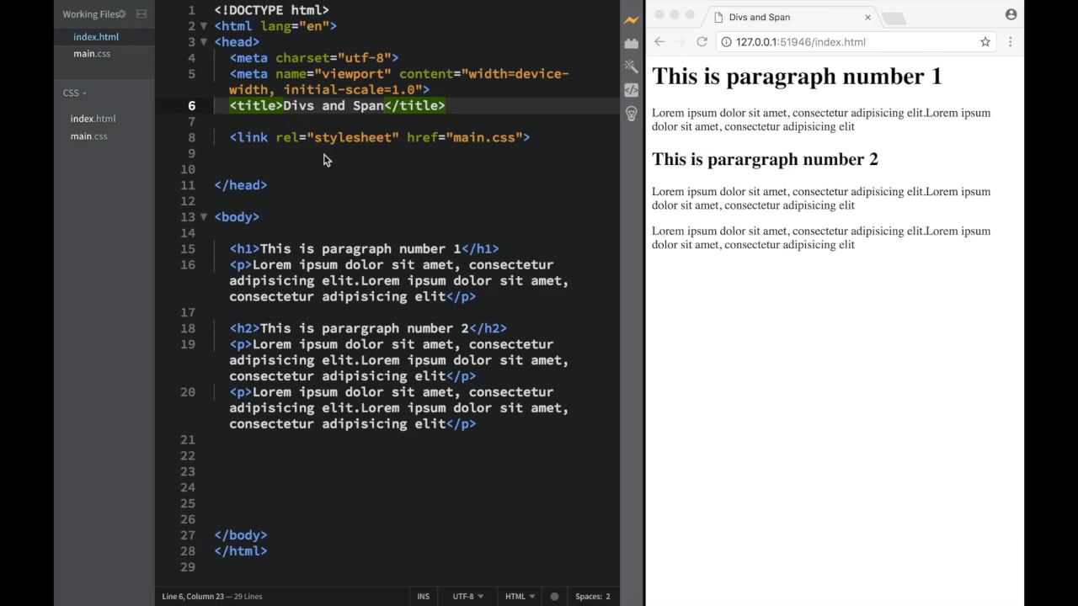
mouse_move(352, 112)
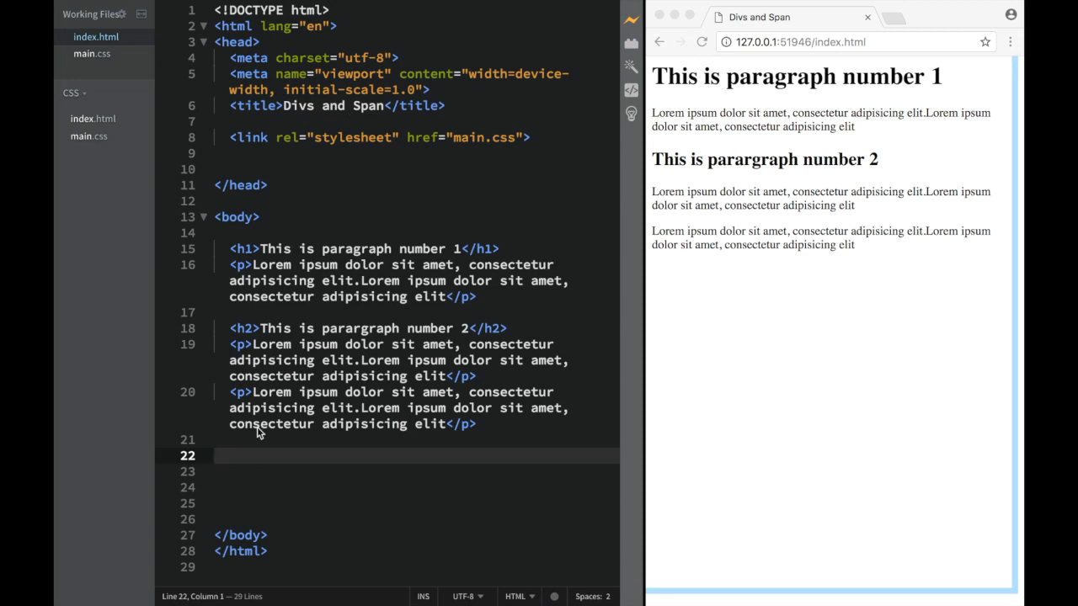
Step: Type <div> on line 22 to create an auto-closed empty div element
type("<div")
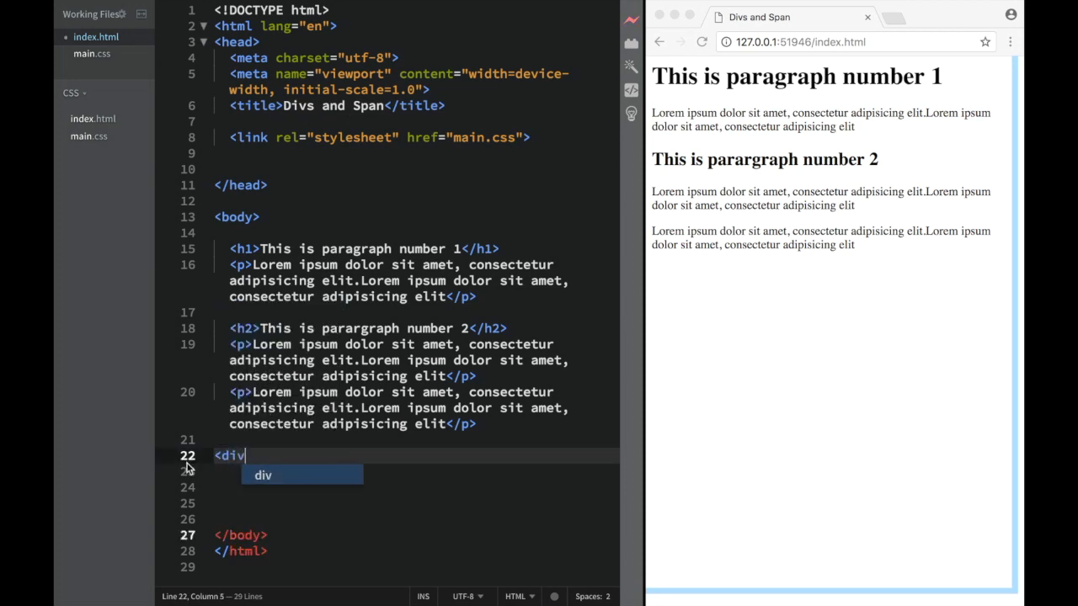
key("Escape")
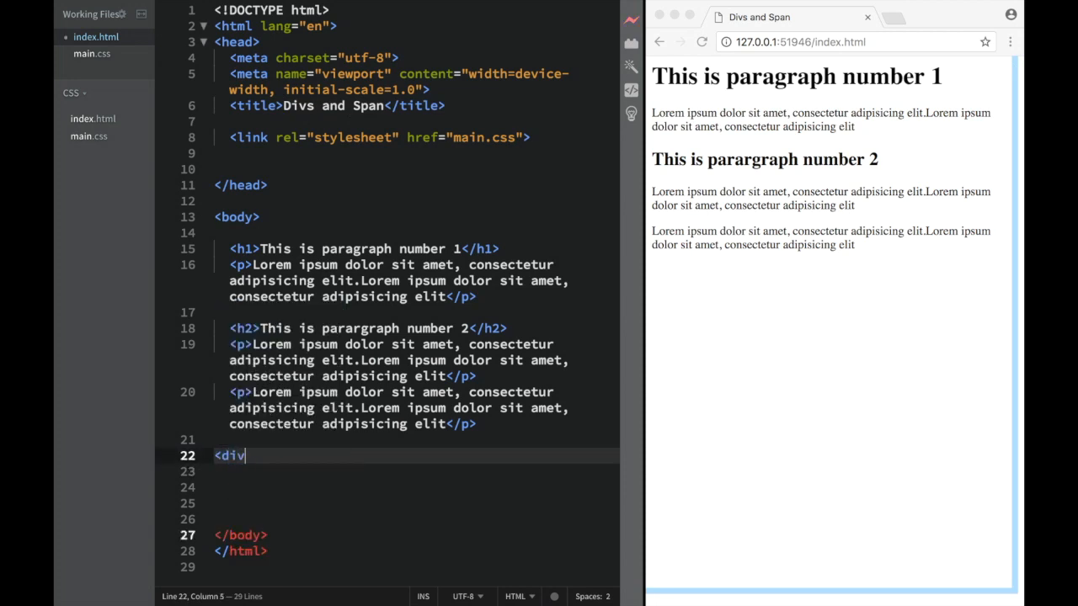
type("></div>")
left_click(414, 471)
type("<span></span>")
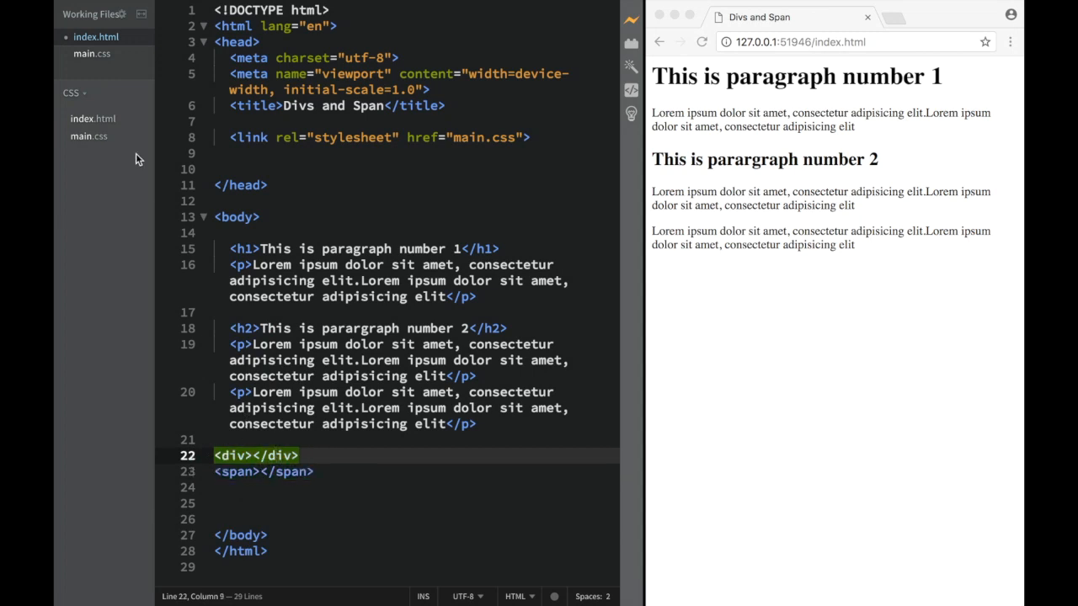
mouse_move(124, 67)
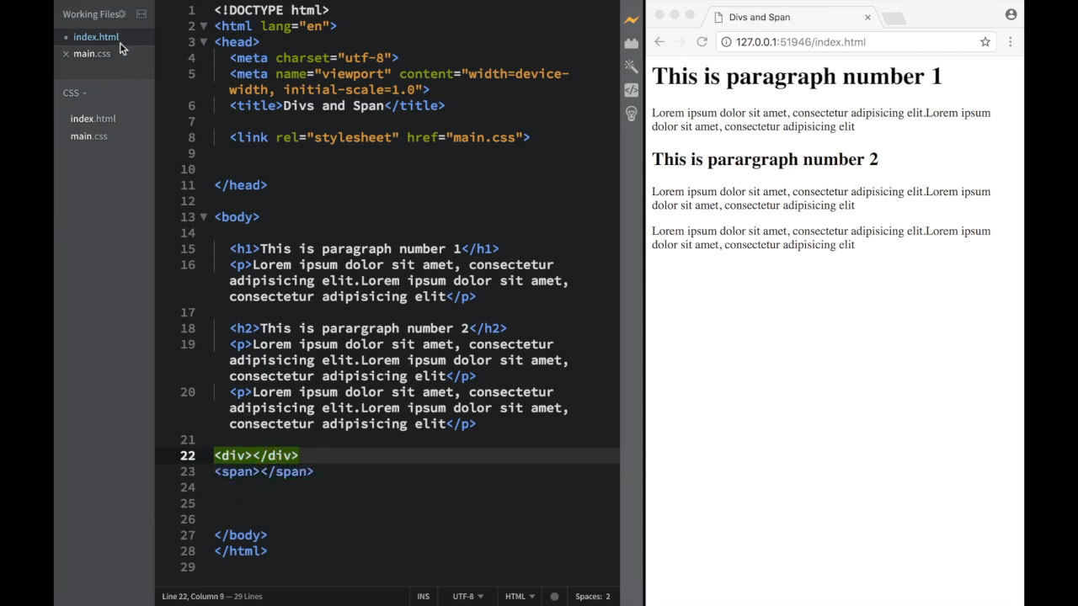
Step: In main.css, write a div rule with background-color: red and begin the span rule
left_click(88, 53)
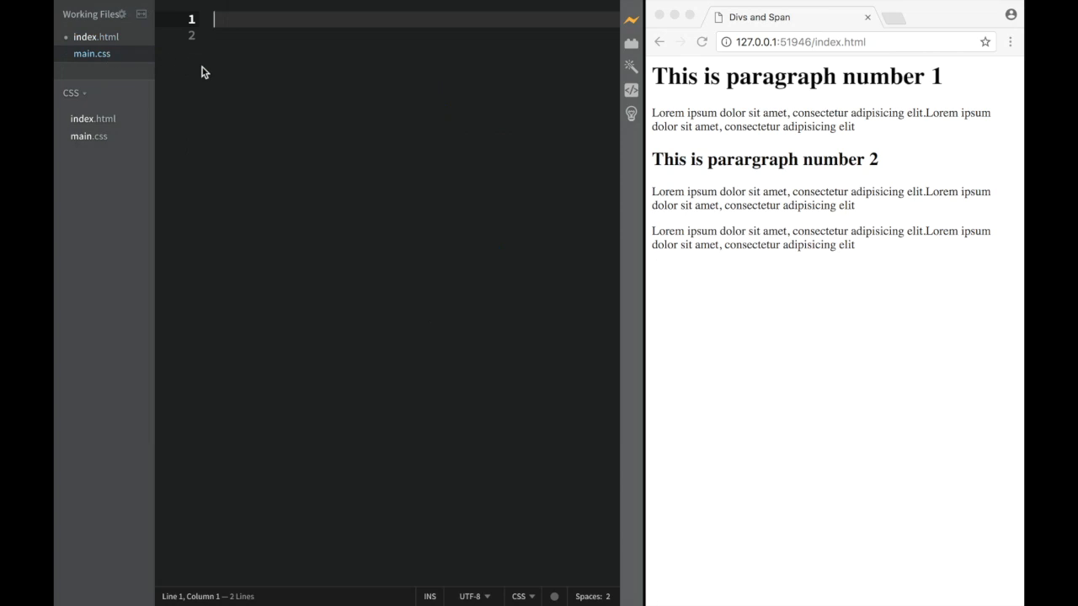
type("div {")
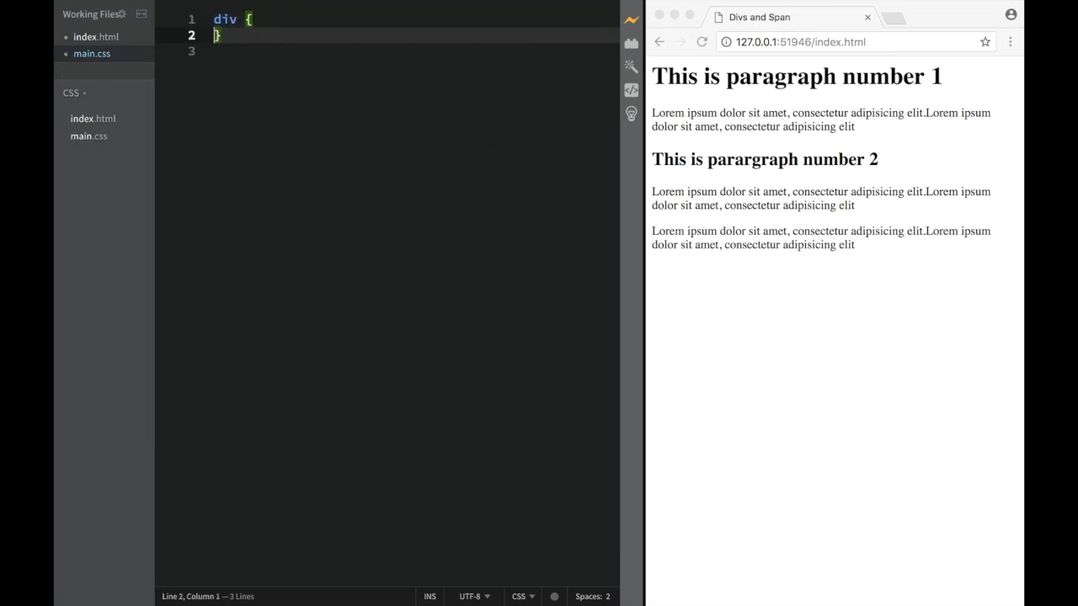
type("ba")
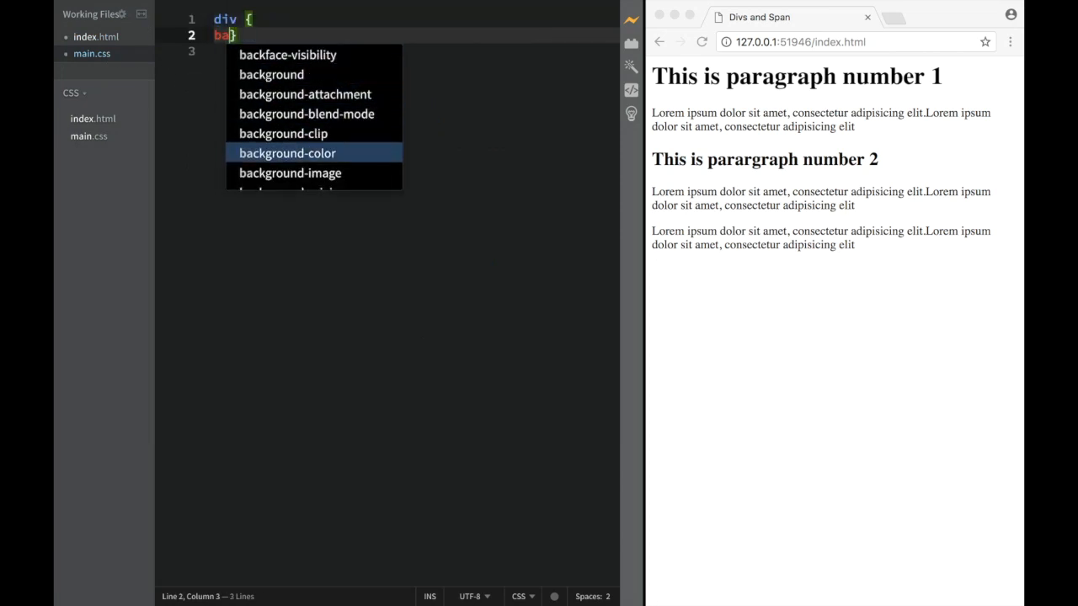
type("background-color: red;")
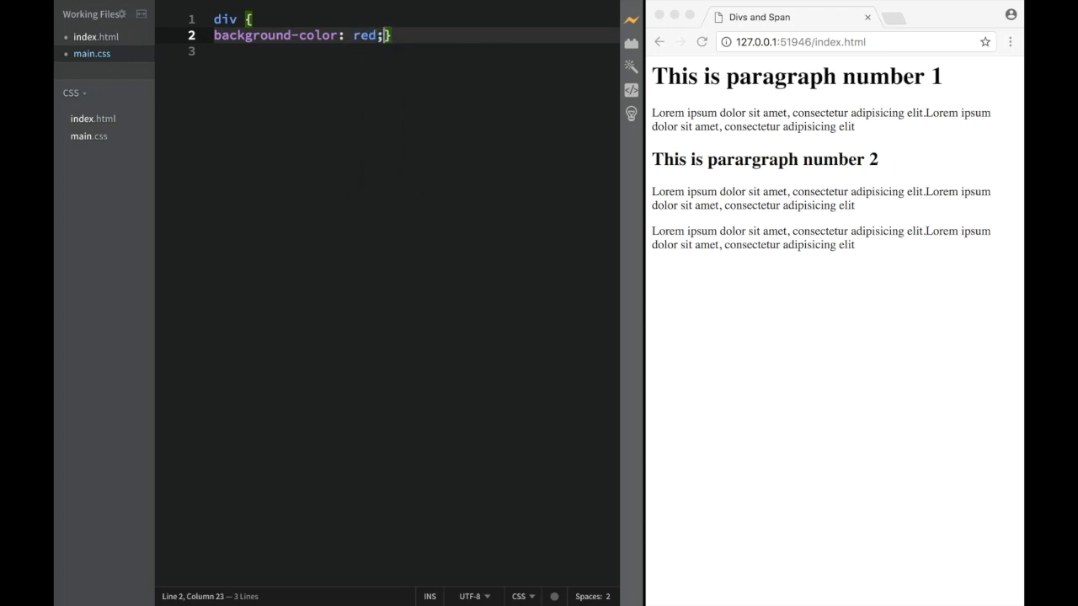
key("Enter")
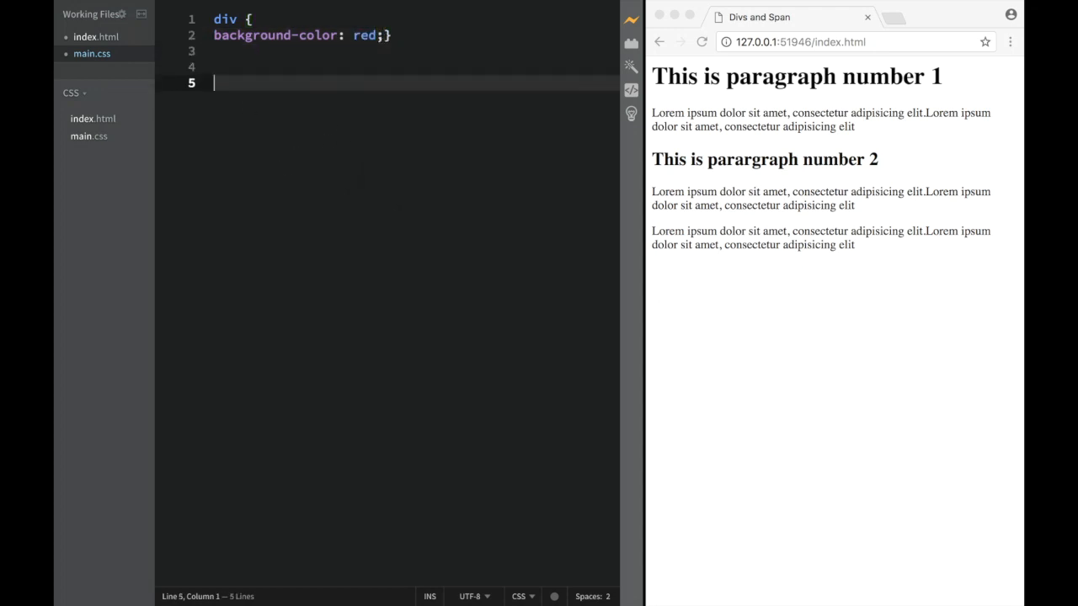
type("span {")
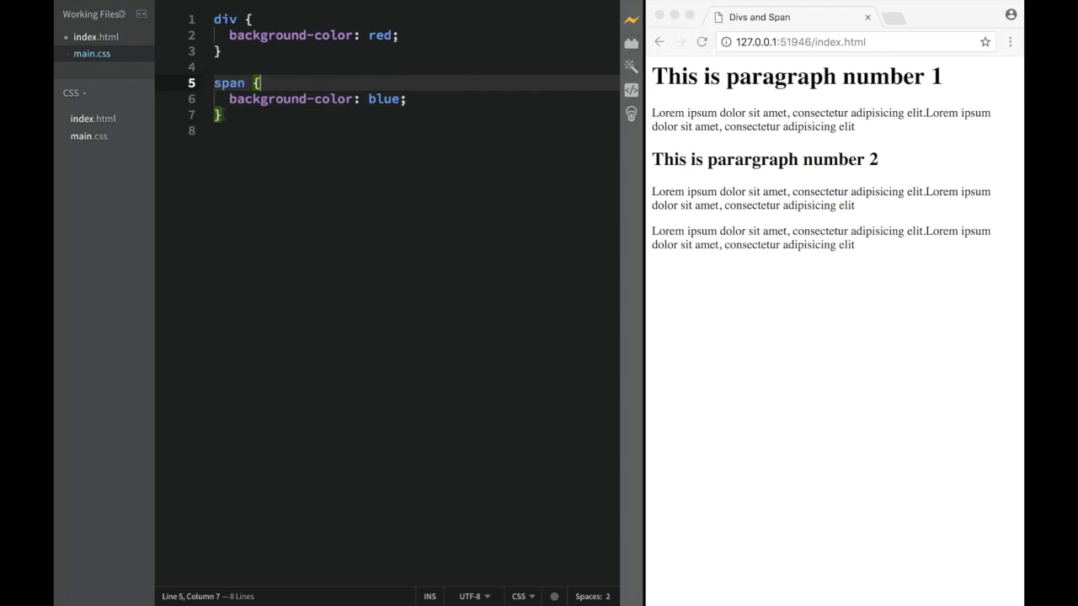
Step: Switch between index.html and main.css, ending in index.html inside the empty div
left_click(96, 38)
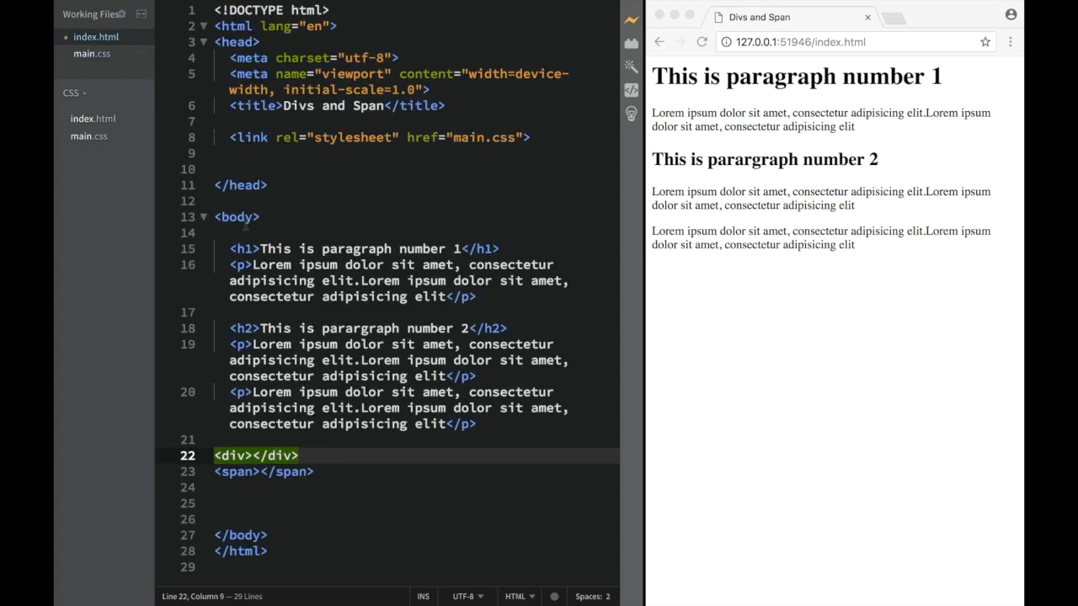
left_click(254, 456)
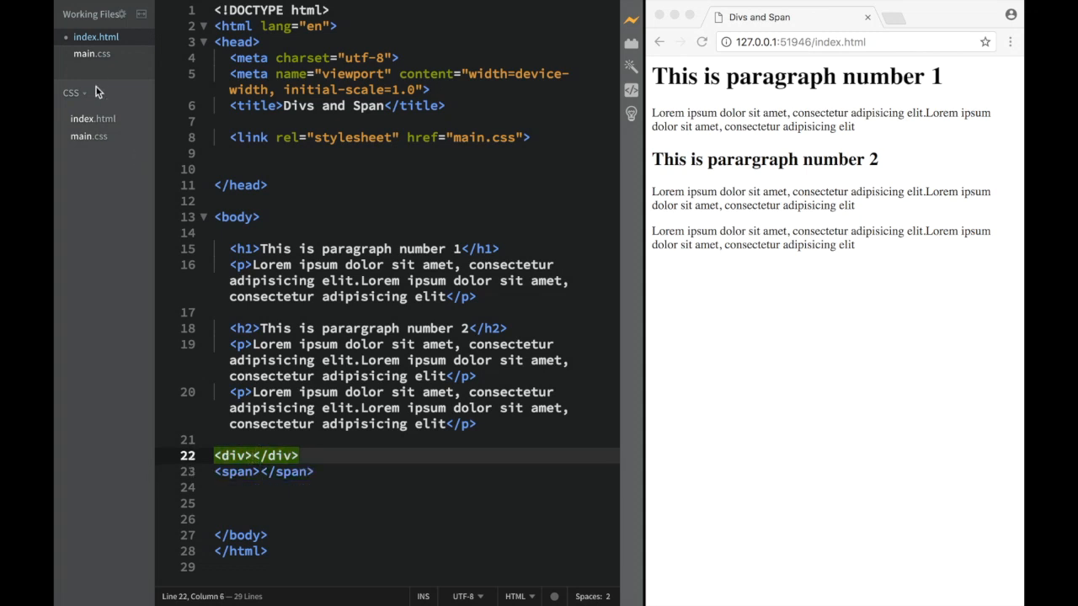
left_click(91, 53)
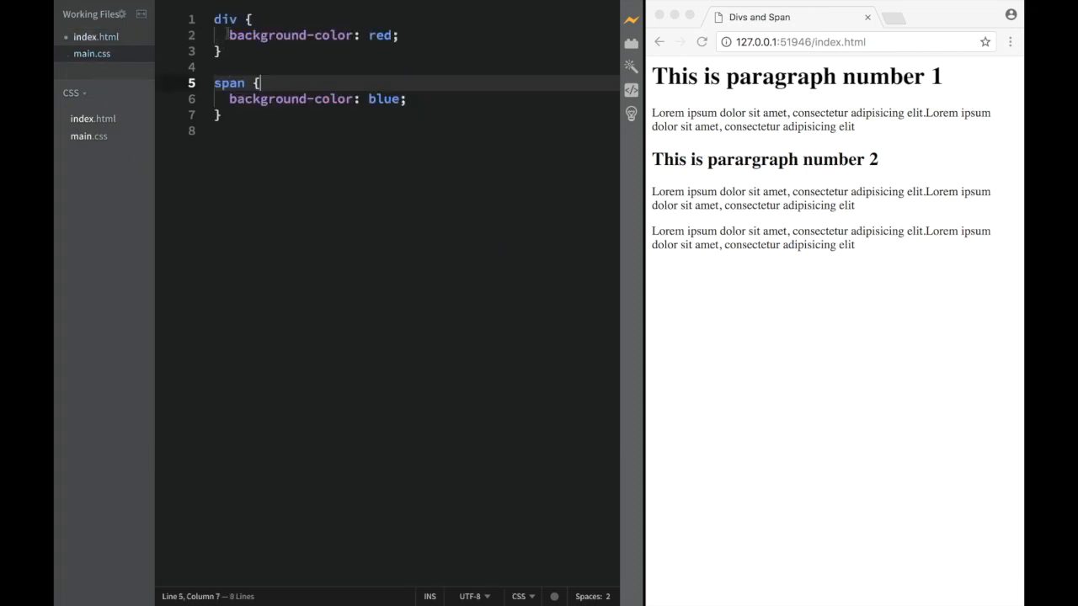
mouse_move(730, 209)
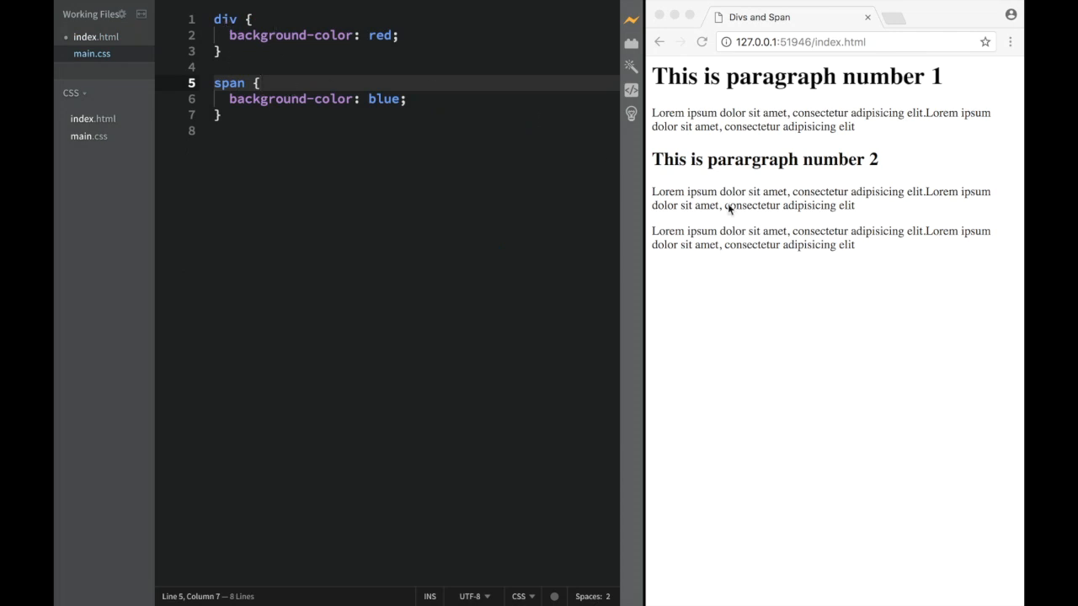
left_click(94, 38)
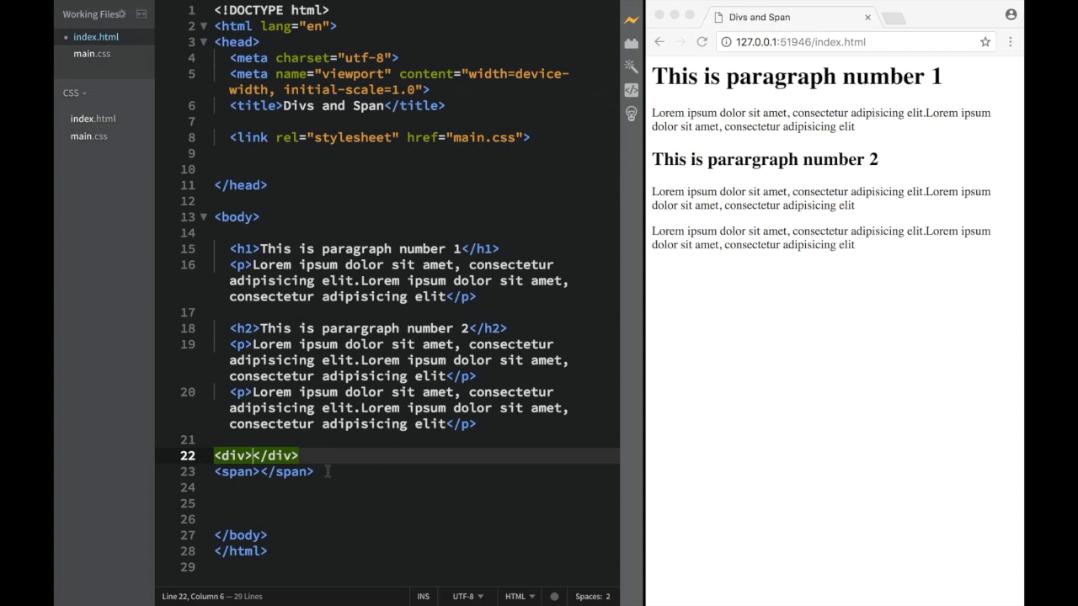
Step: Open blank lines in the div and cut the second heading and its two paragraphs
key("Enter")
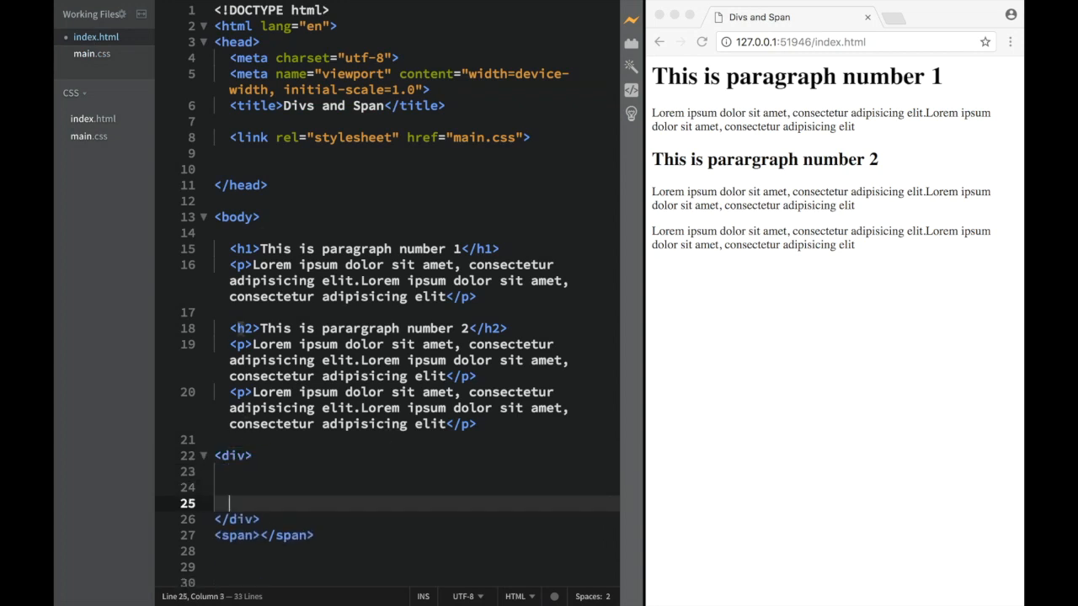
left_click_drag(228, 328, 476, 424)
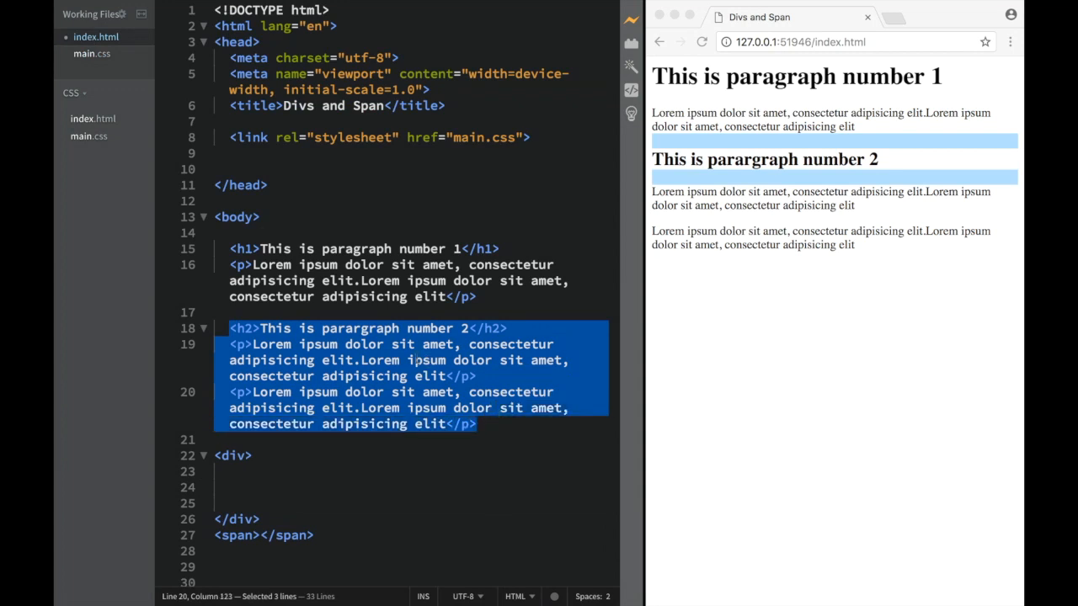
key("Delete")
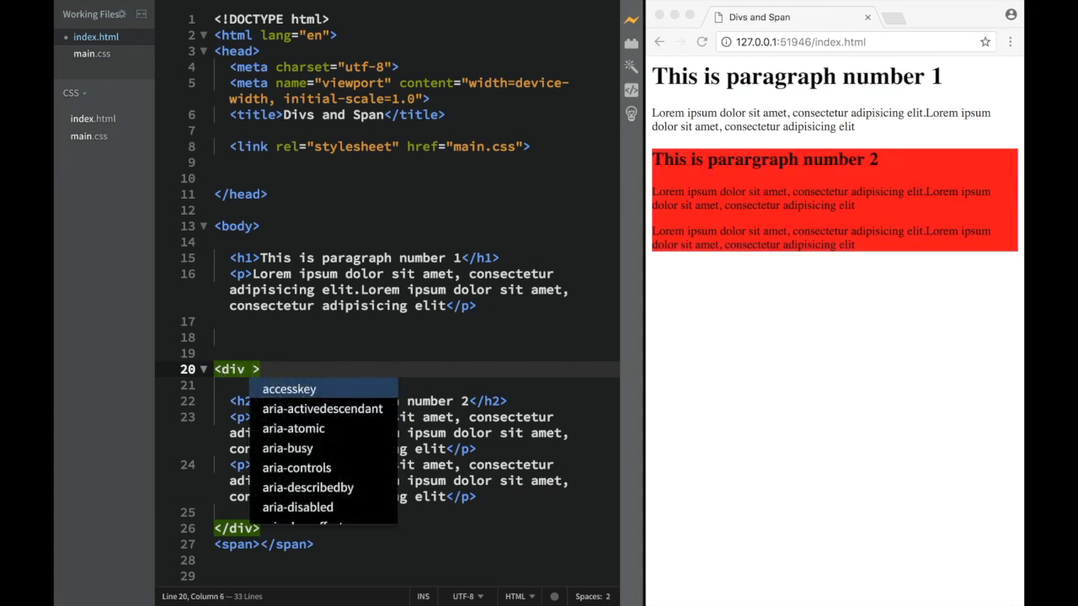
Step: Edit the opening div tag so the id attribute is removed, leaving <div>
type("id=\"")
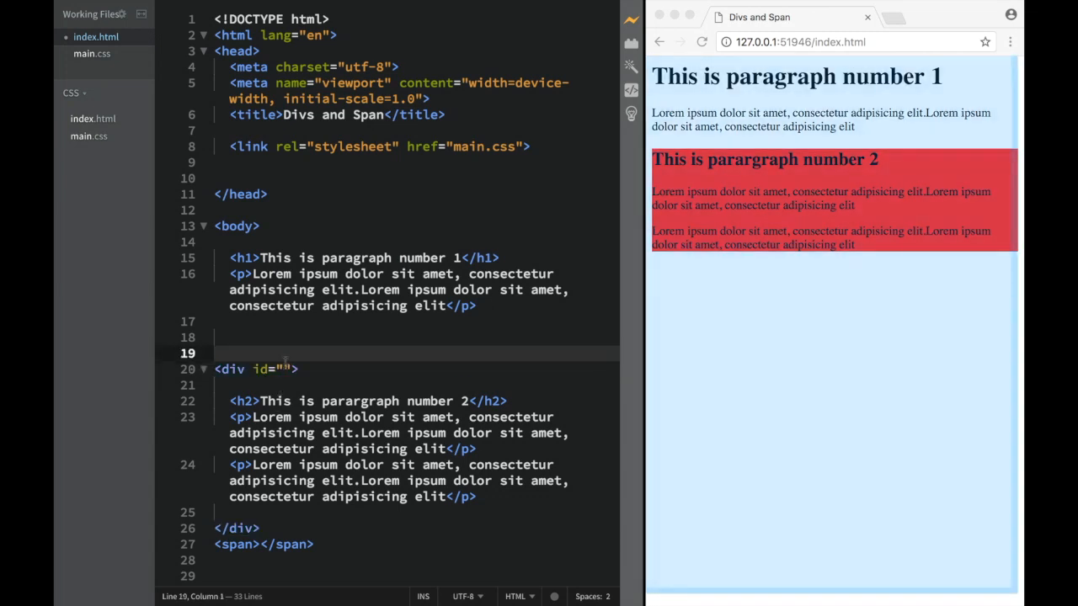
left_click(288, 369)
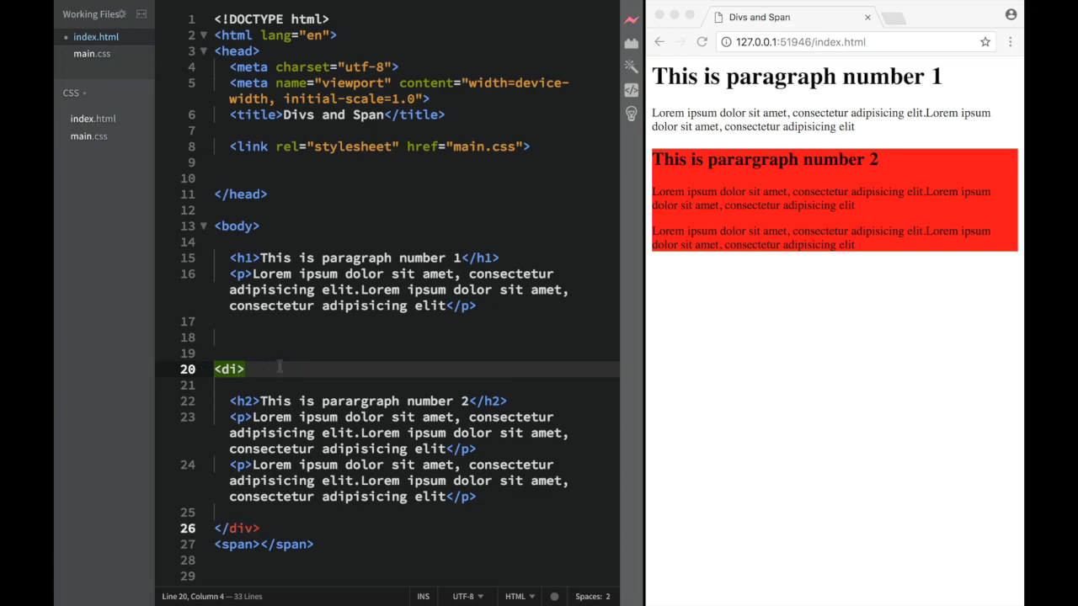
type("v")
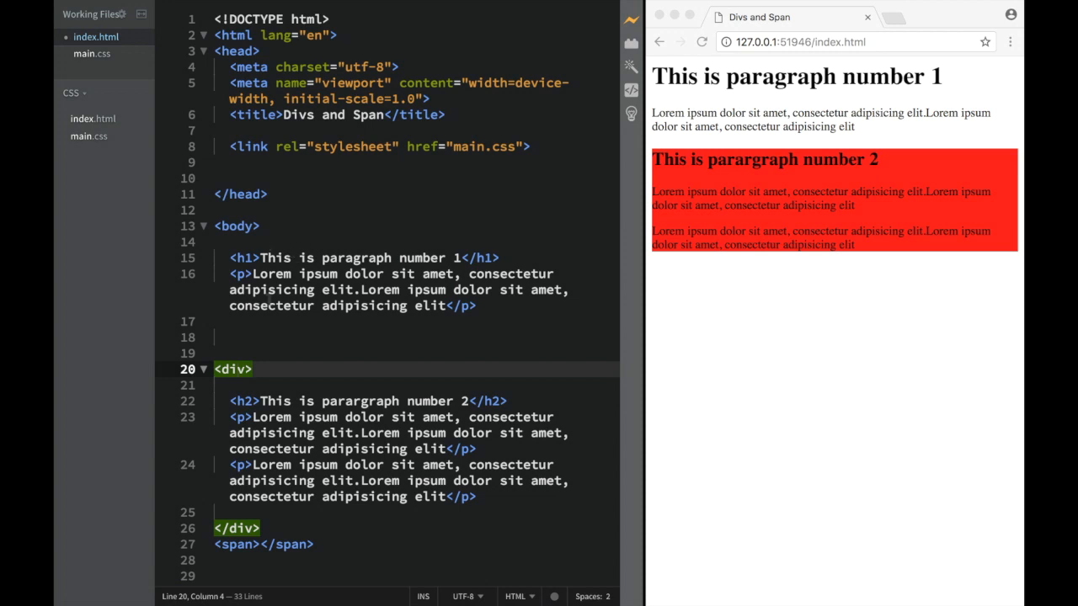
Step: Delete the trailing empty span and wrap 'dolor' in the first paragraph in a span
left_click(251, 544)
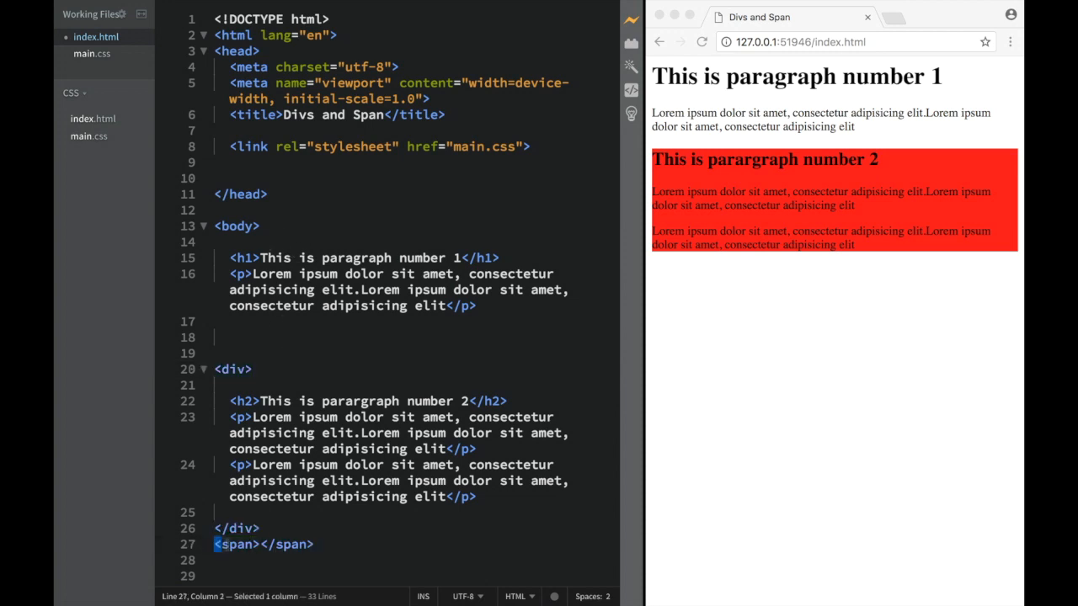
right_click(268, 544)
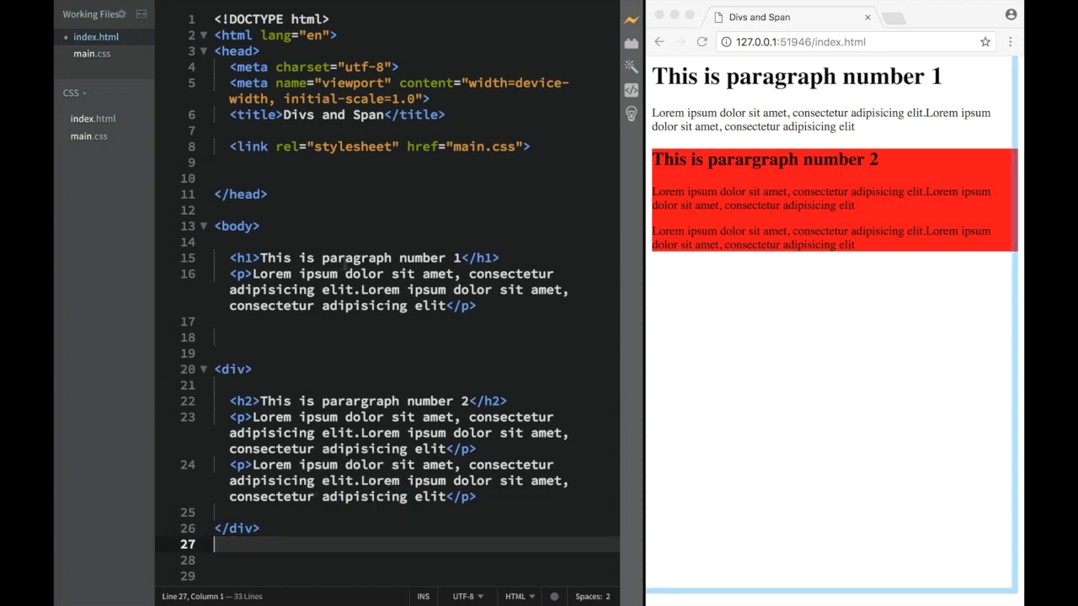
double_click(357, 273)
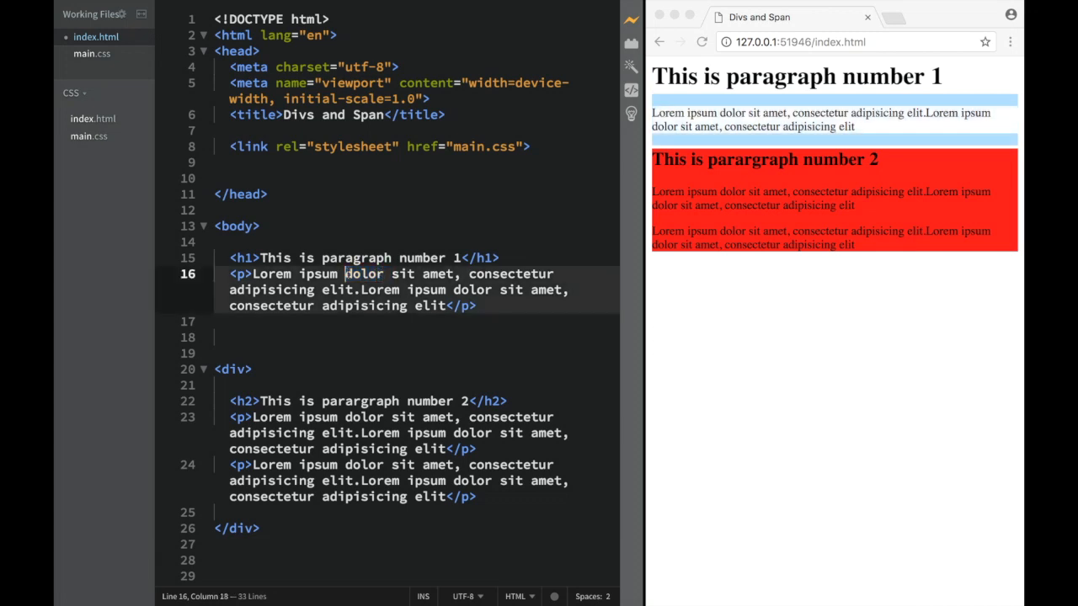
type("<span></span>")
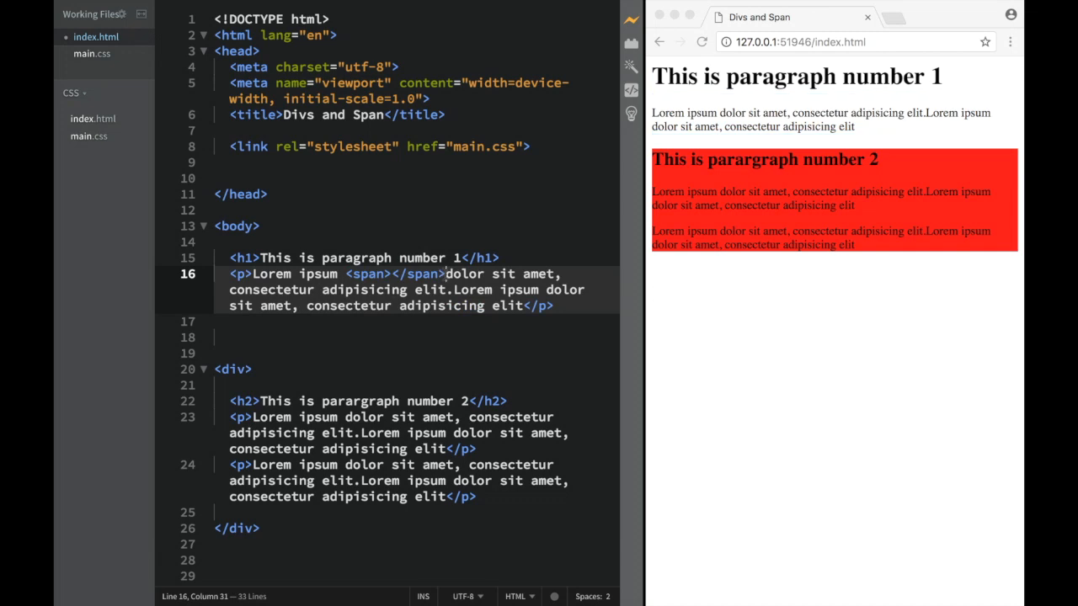
right_click(464, 274)
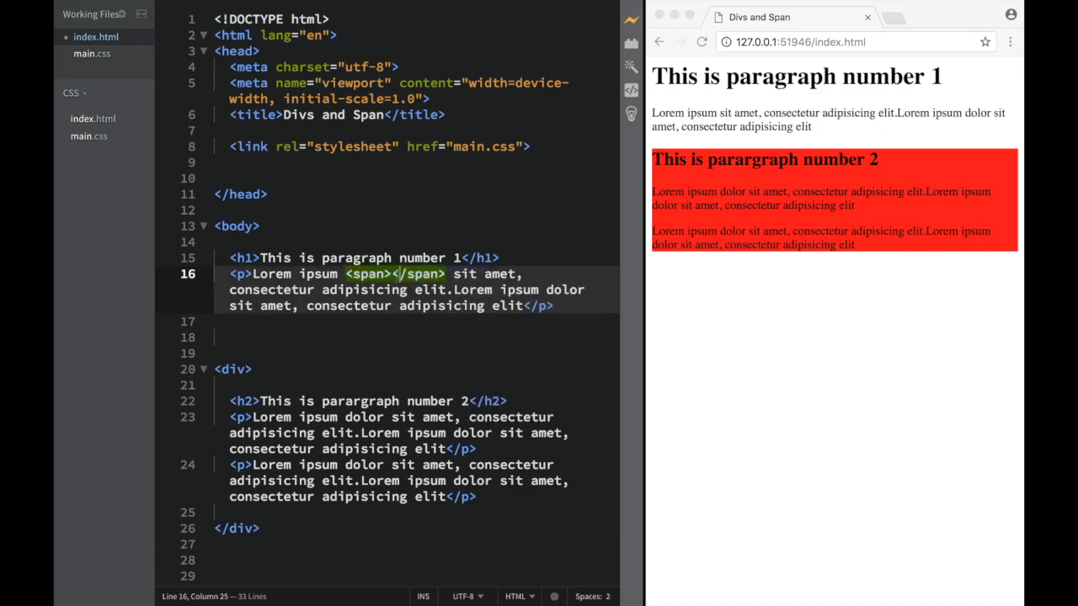
type("dolor")
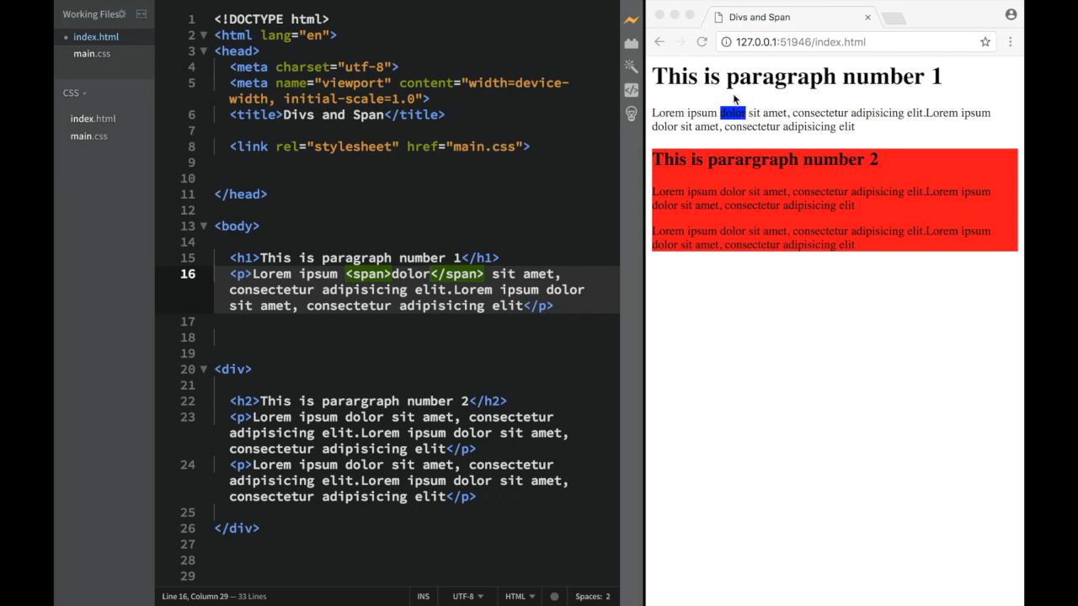
mouse_move(584, 249)
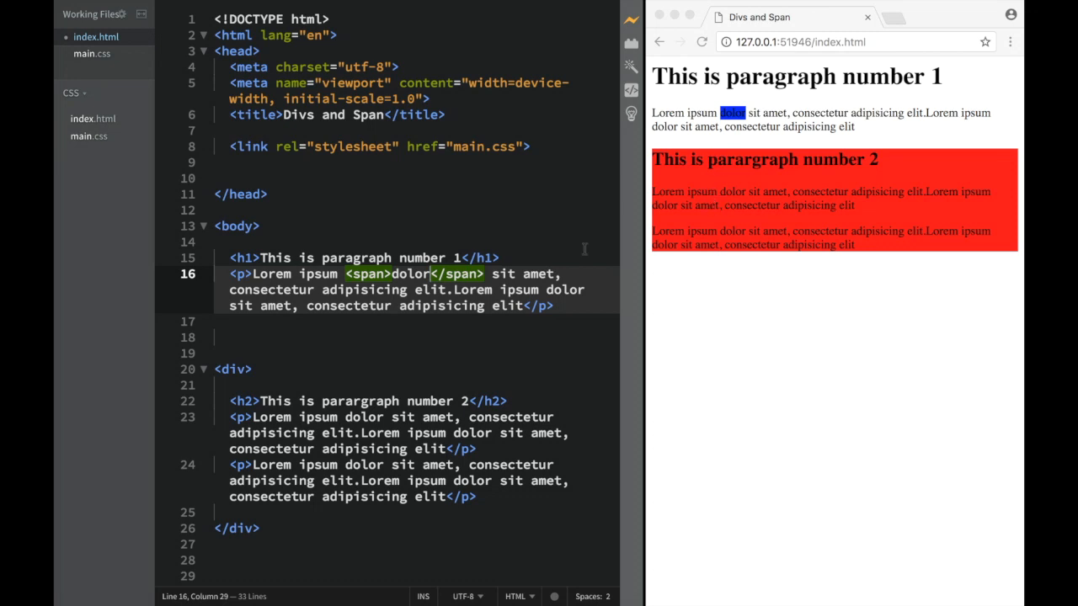
mouse_move(785, 209)
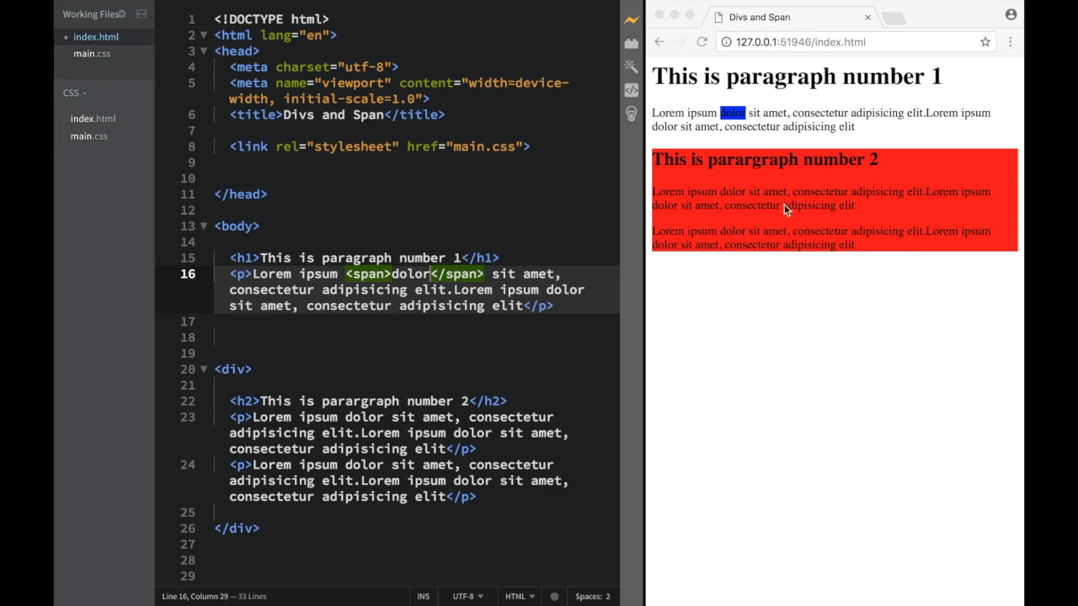
mouse_move(710, 125)
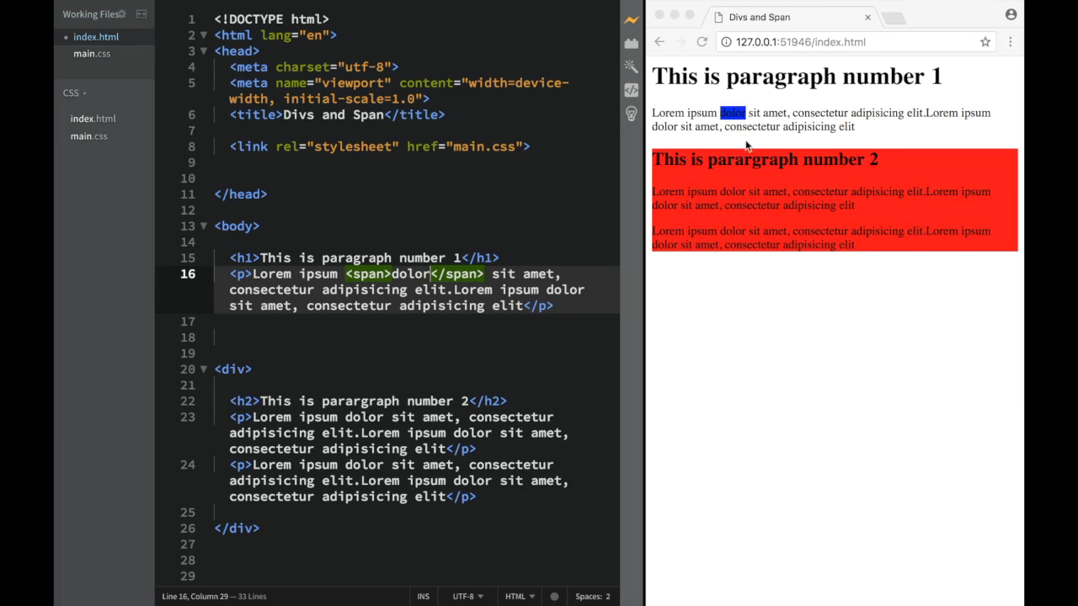
mouse_move(787, 143)
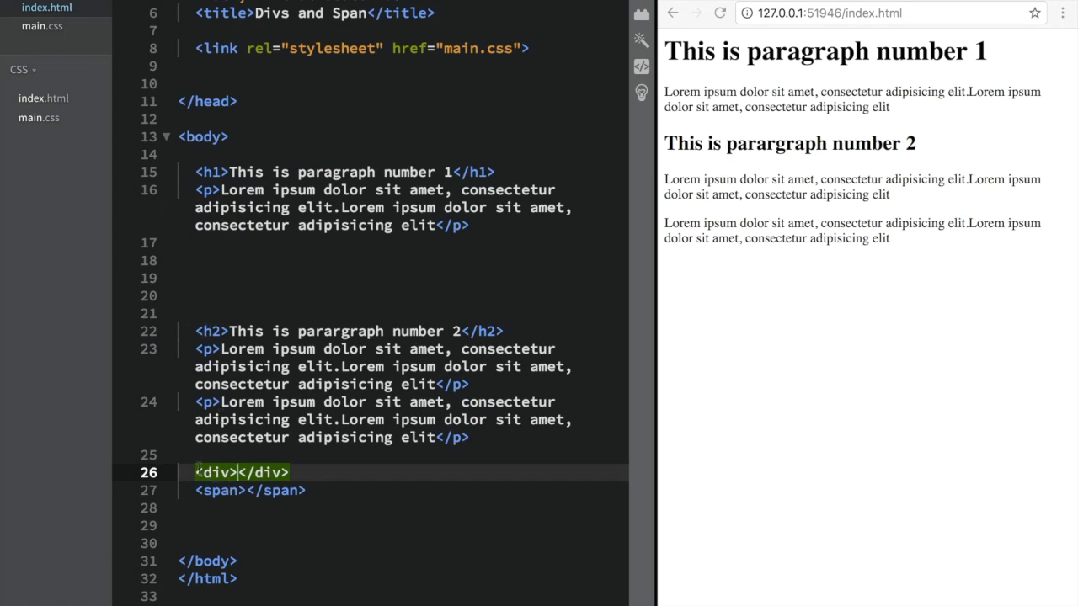
Step: Replace the div wrapper and dolor span with empty div and span elements after the paragraphs
left_click_drag(194, 472, 289, 472)
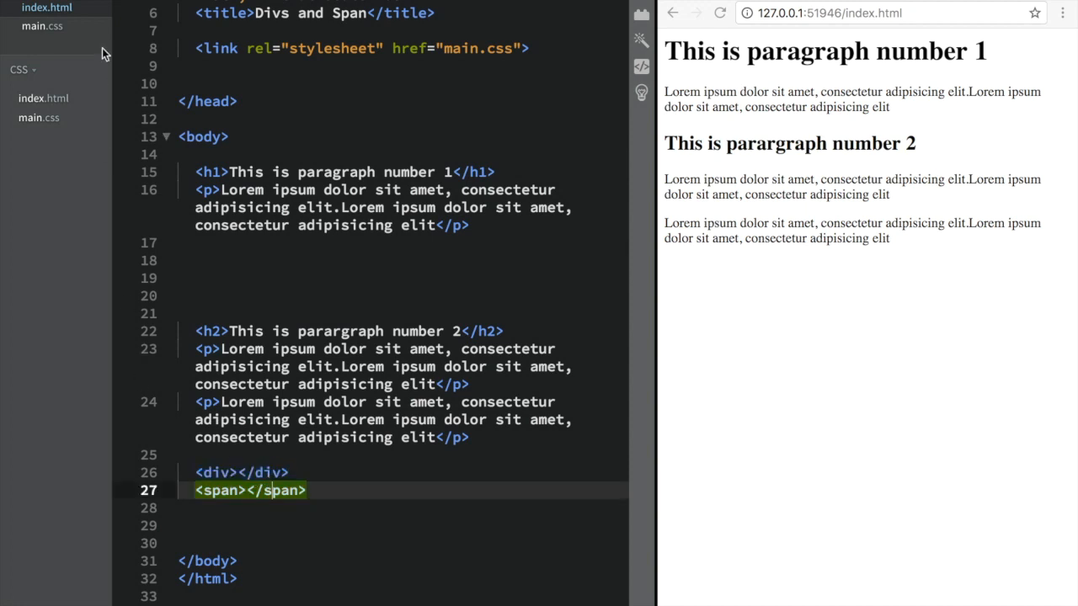
Step: Give the div and span rules 50px width and height, then type K in the span
left_click(43, 25)
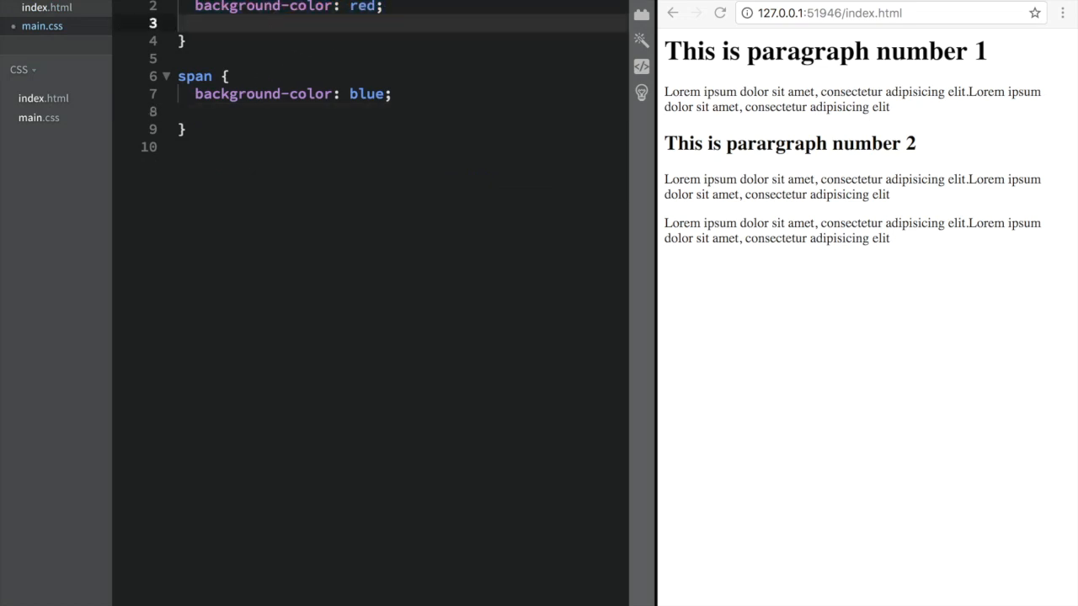
type("width:")
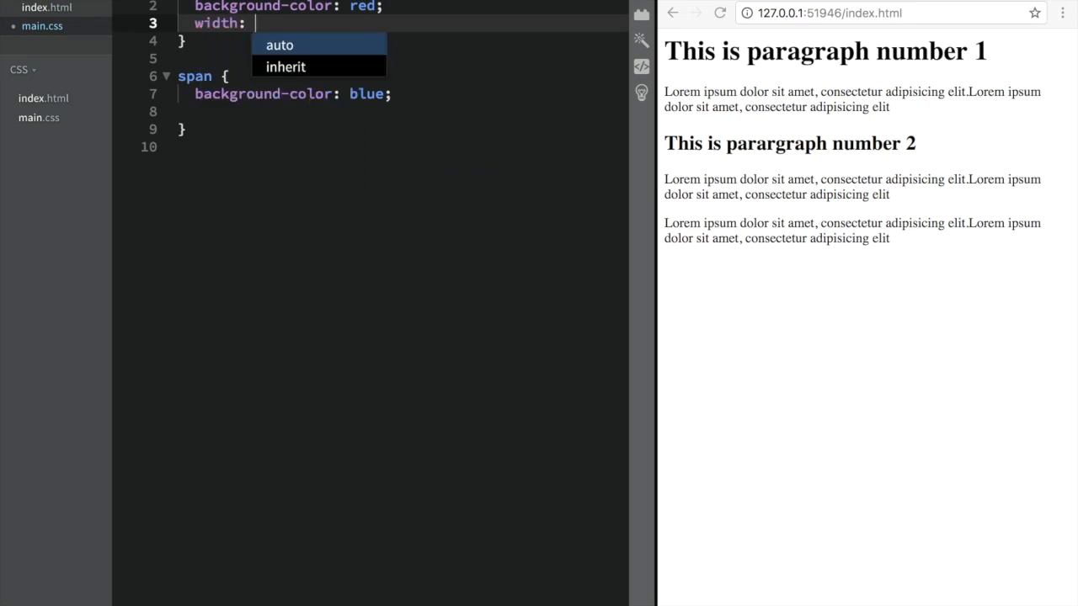
type("50px;")
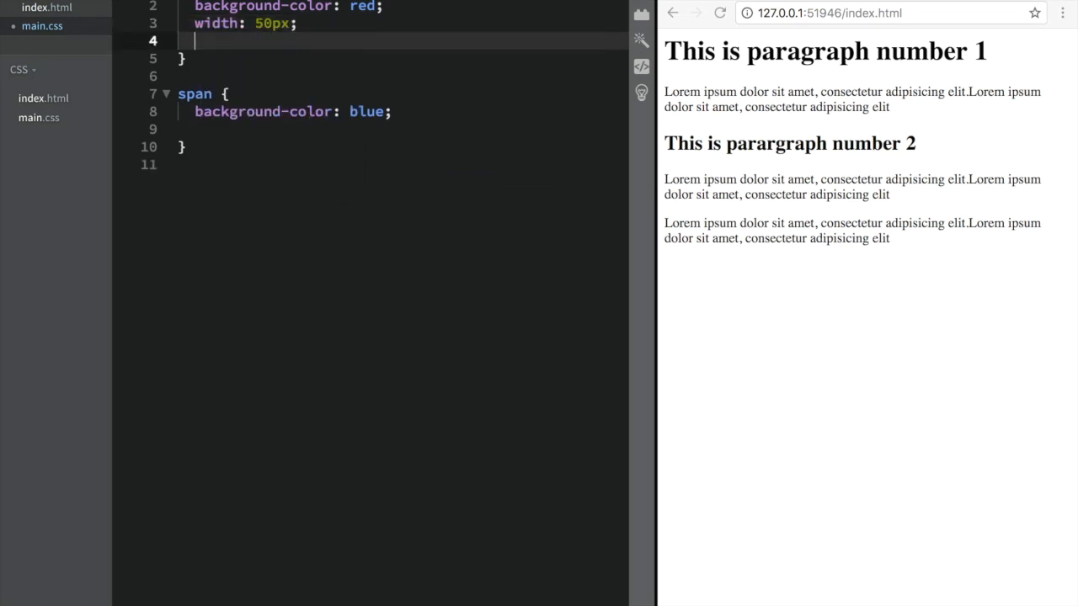
type("height: 50")
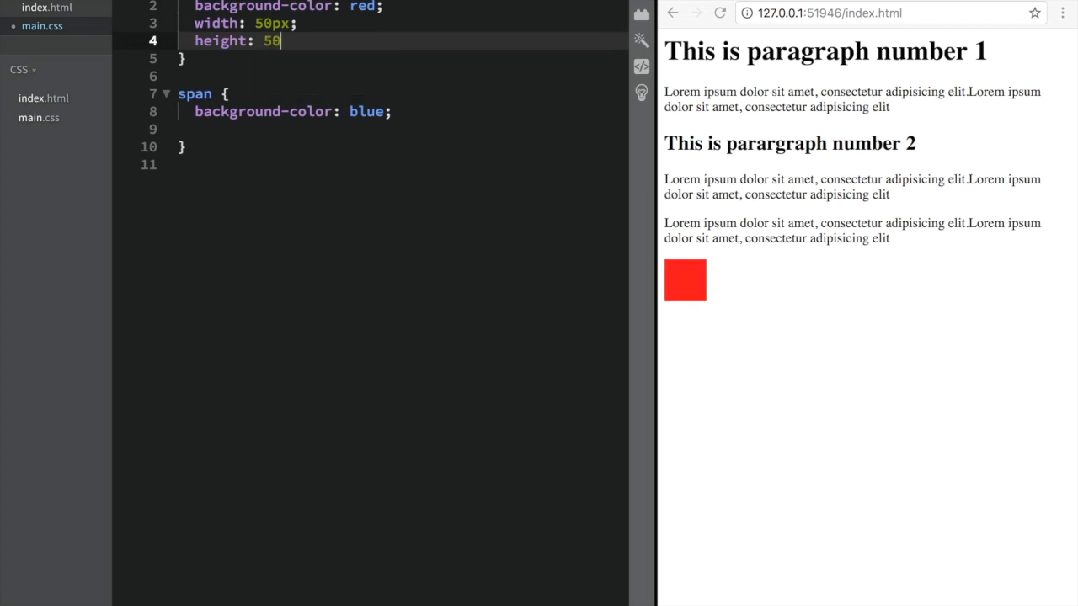
type("px;")
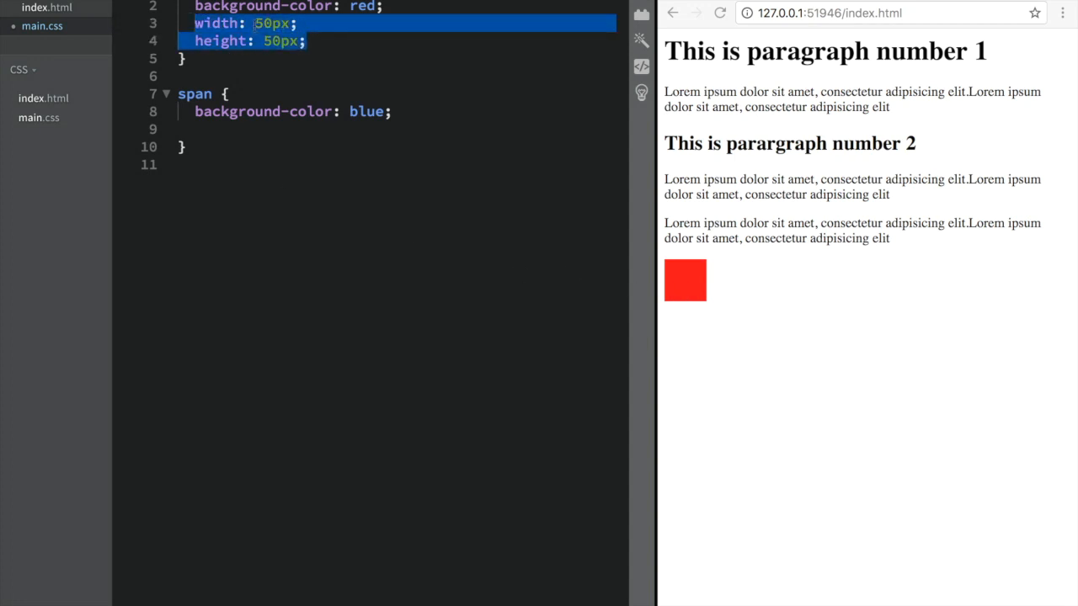
left_click(261, 131)
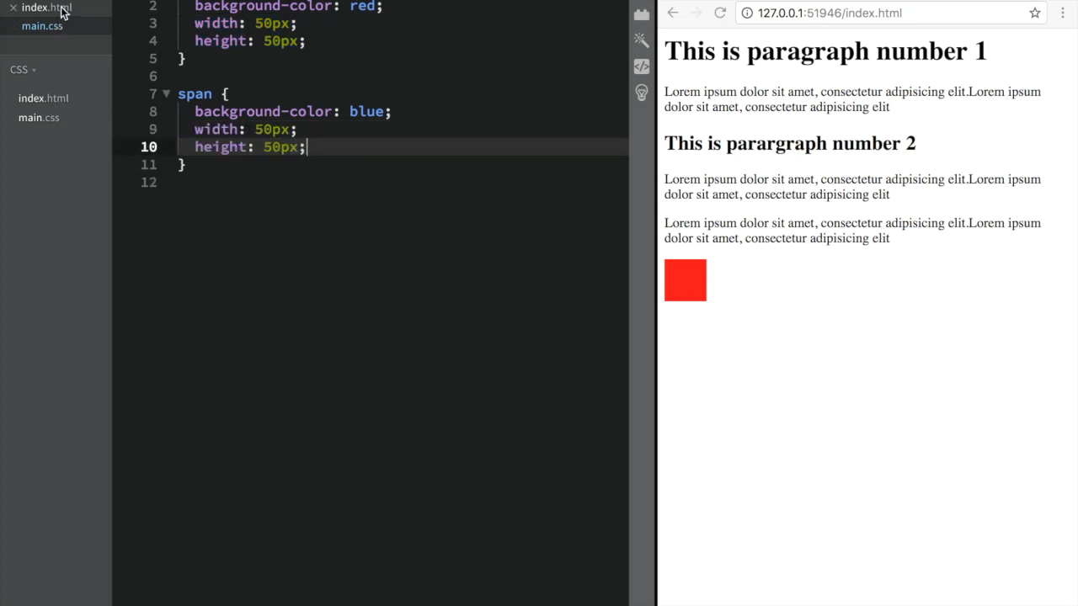
left_click(46, 7)
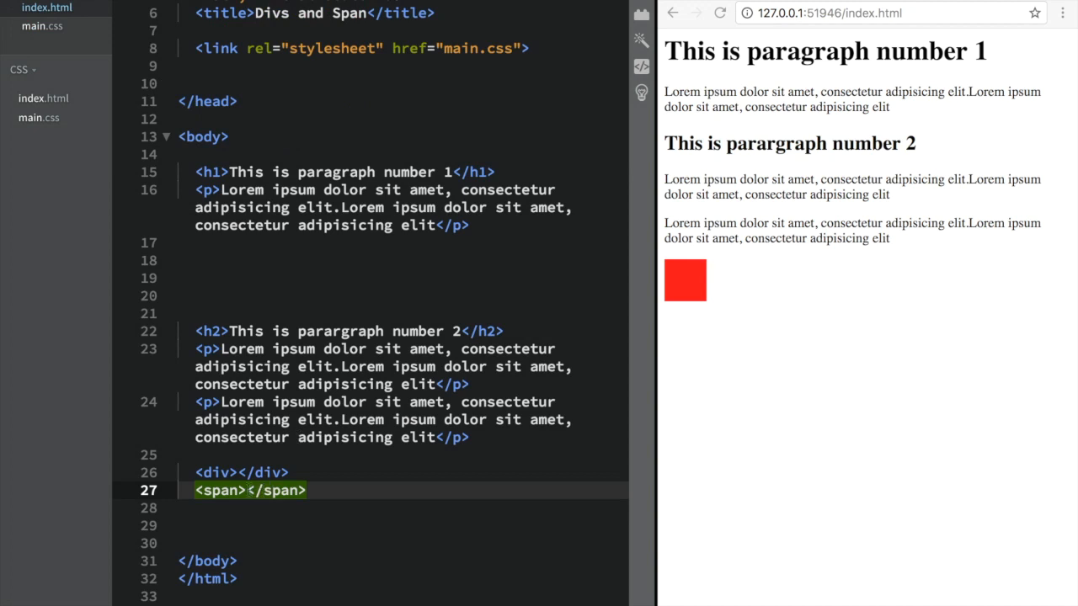
type("K")
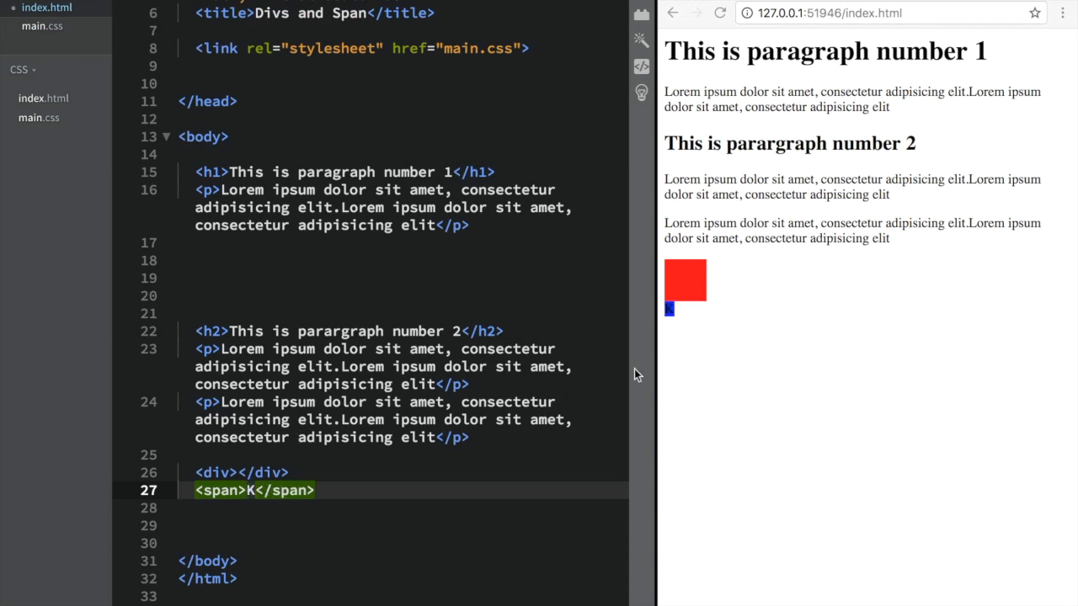
mouse_move(648, 331)
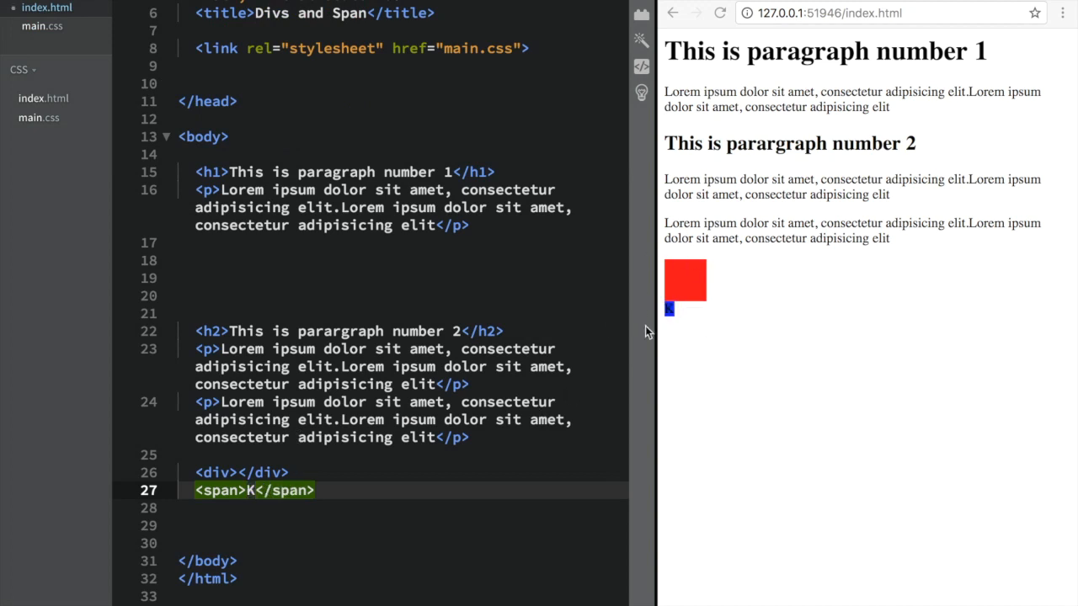